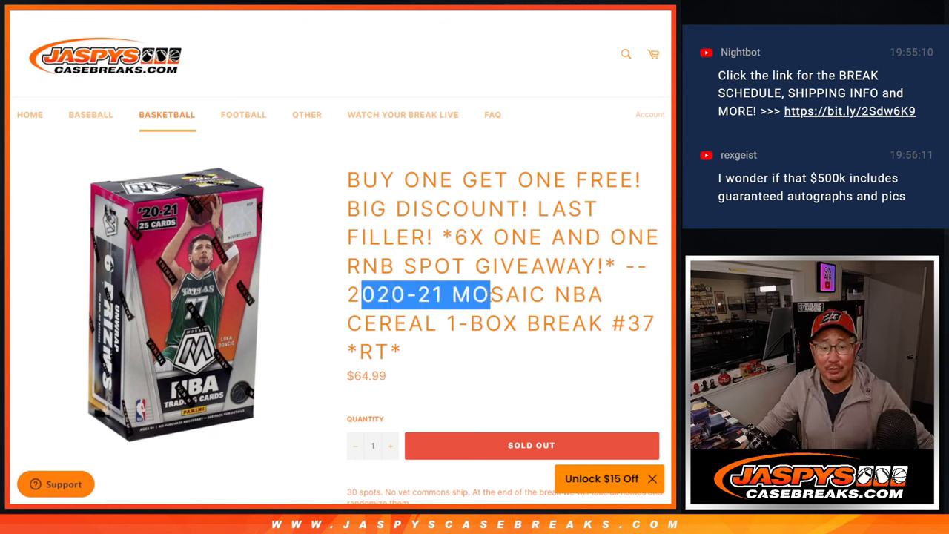
Step: Copy the break title and roll the two virtual dice to decide the shuffle count
{"action": "double_click", "coordinate": [391, 324]}
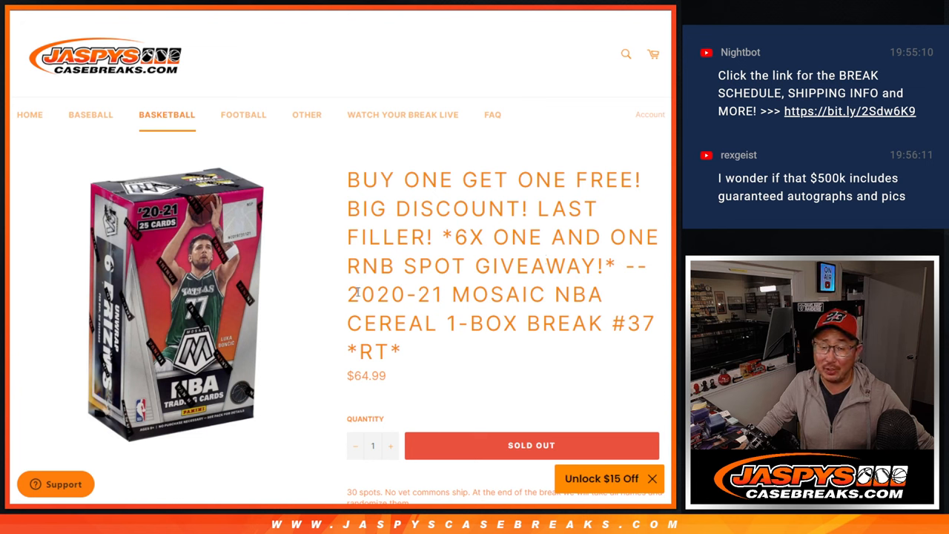
{"action": "left_click_drag", "start_coordinate": [454, 238], "coordinate": [623, 266]}
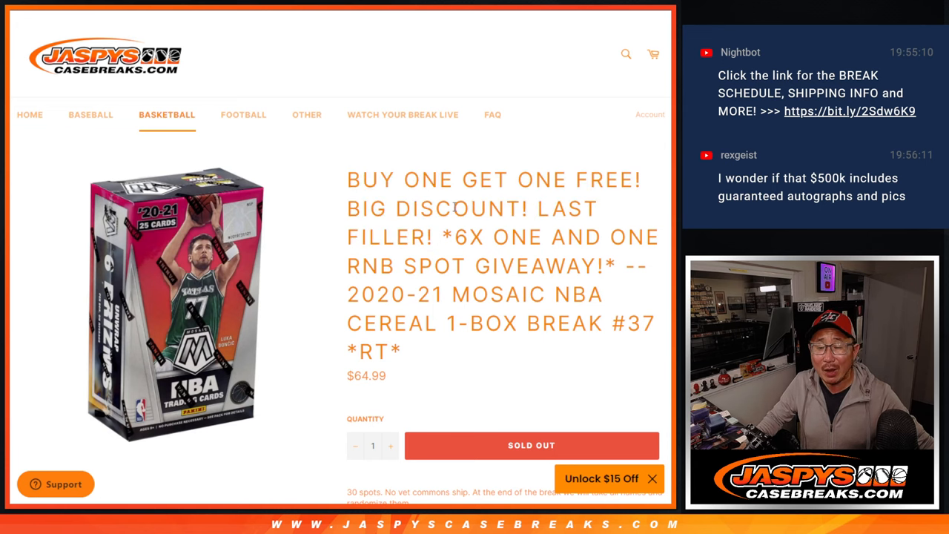
{"action": "mouse_move", "coordinate": [274, 129]}
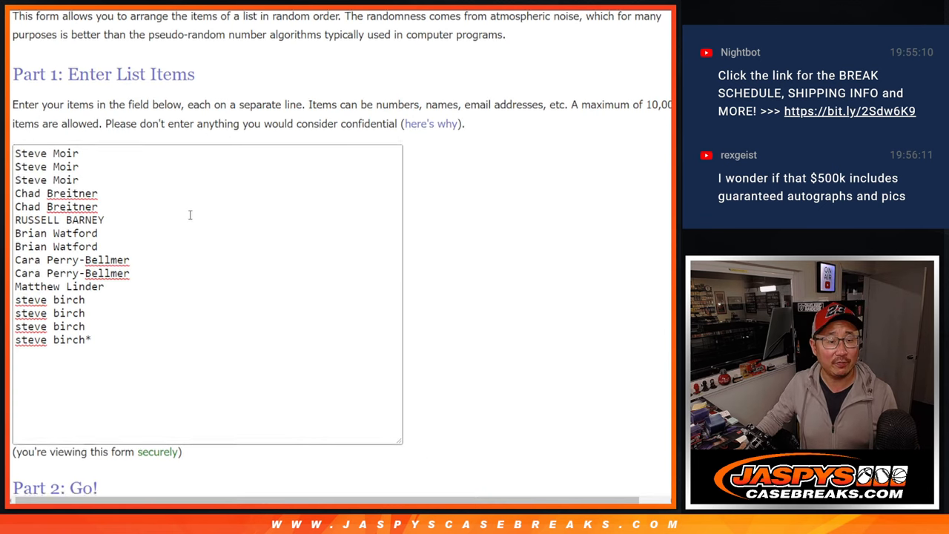
{"action": "scroll", "scroll_direction": "down", "scroll_amount": 3}
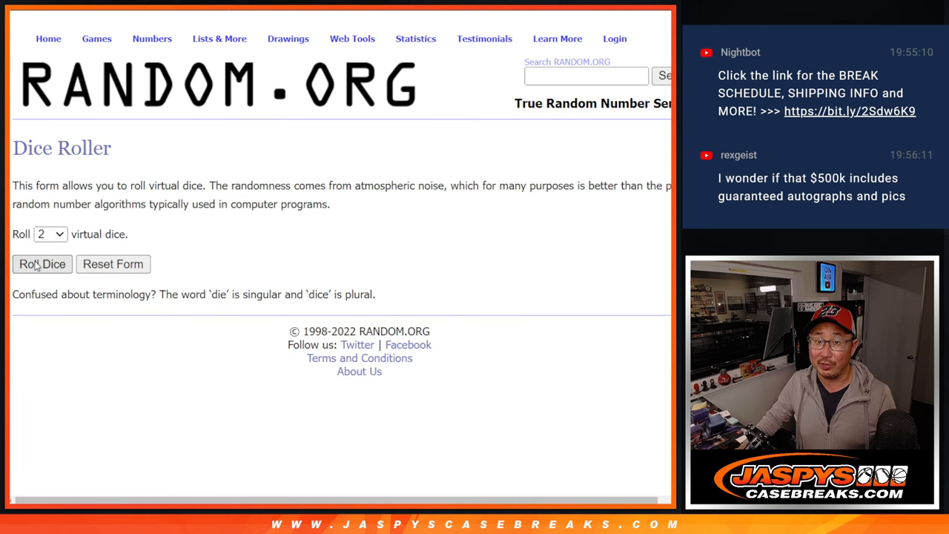
{"action": "left_click", "coordinate": [42, 264]}
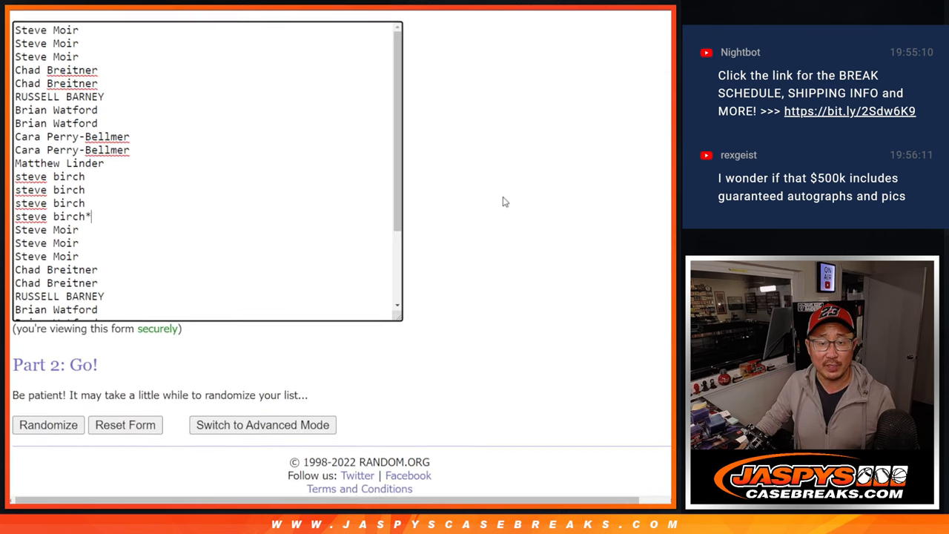
Step: Shuffle the 30 customer names in List Randomizer twice and select the final order
{"action": "left_click", "coordinate": [47, 424]}
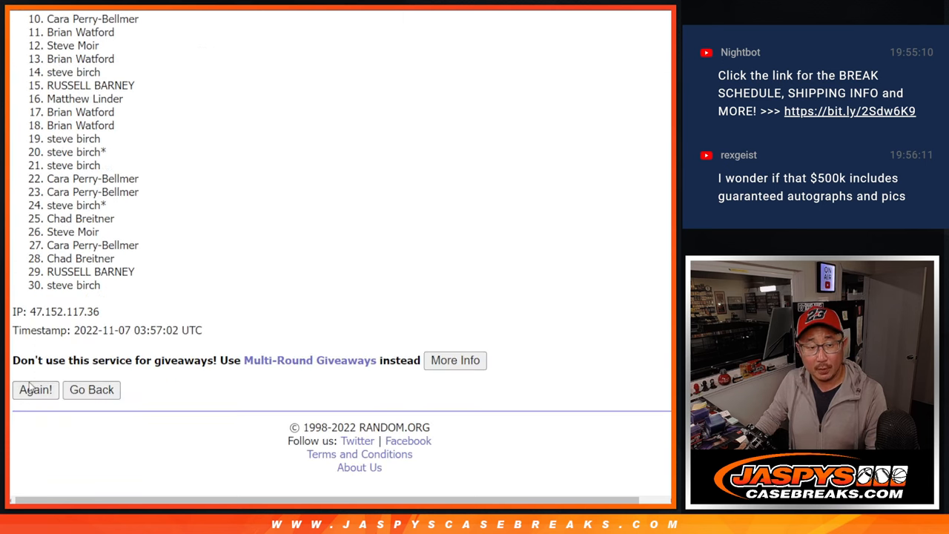
{"action": "left_click", "coordinate": [36, 388]}
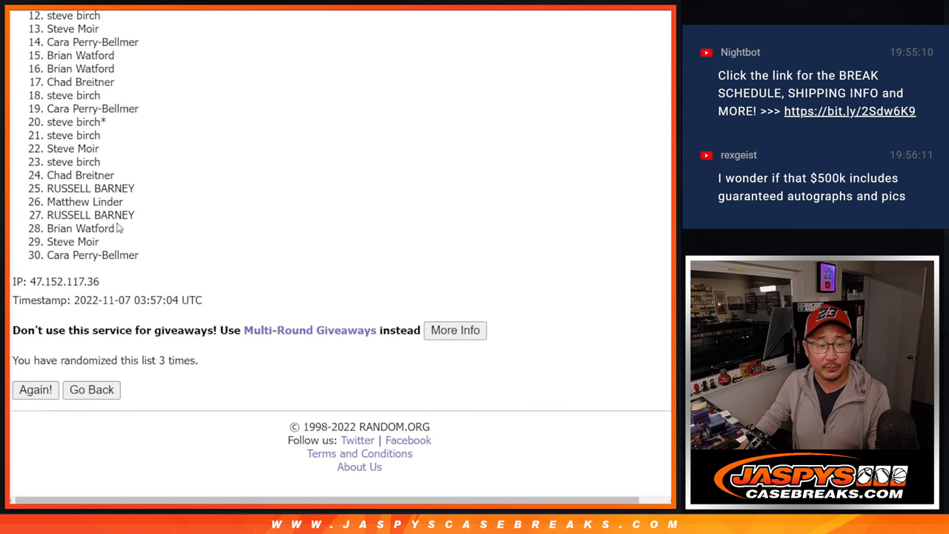
{"action": "left_click", "coordinate": [35, 389]}
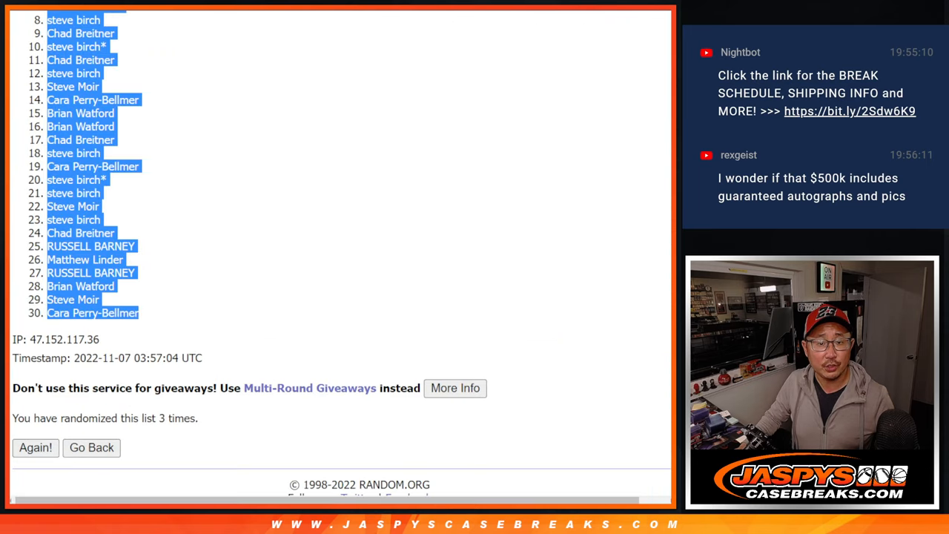
Step: Shuffle the 30 NBA teams in List Randomizer three times
{"action": "left_click", "coordinate": [90, 448]}
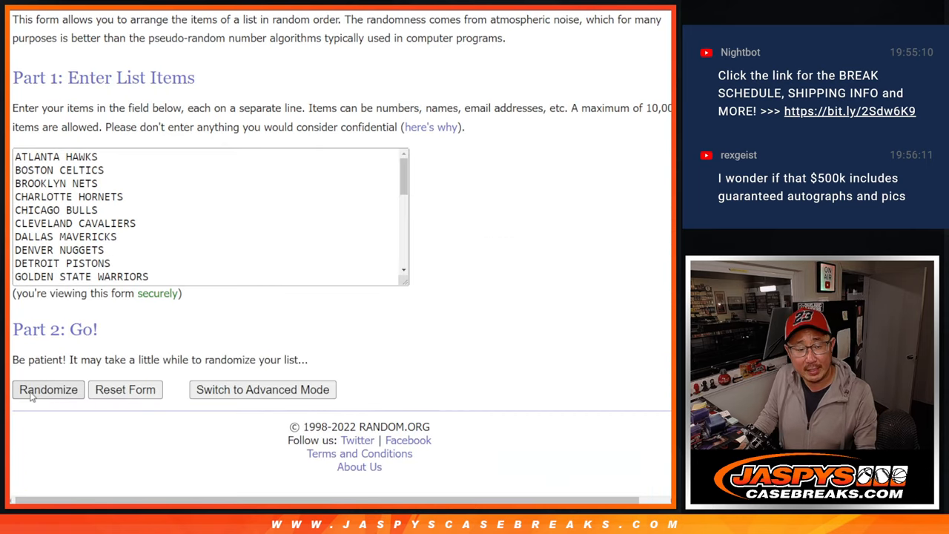
{"action": "left_click", "coordinate": [47, 389]}
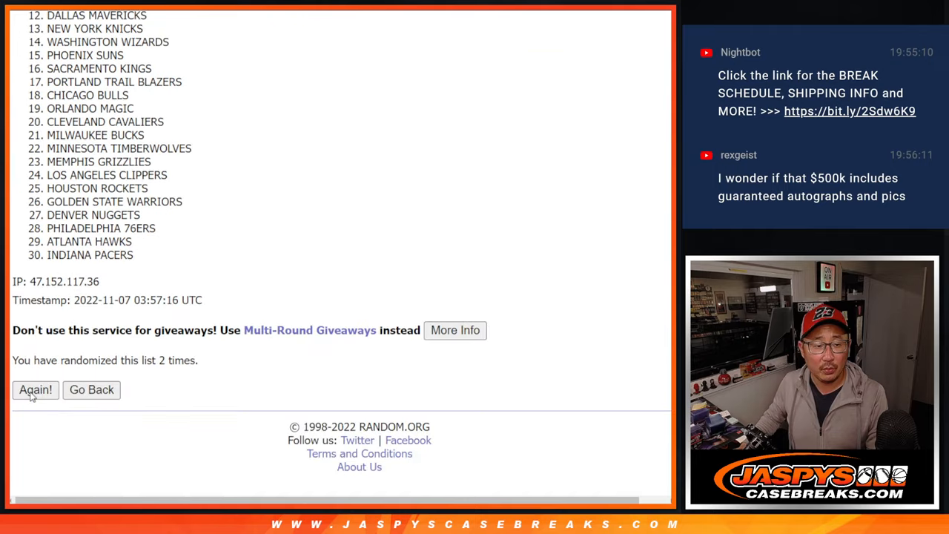
{"action": "left_click", "coordinate": [36, 389]}
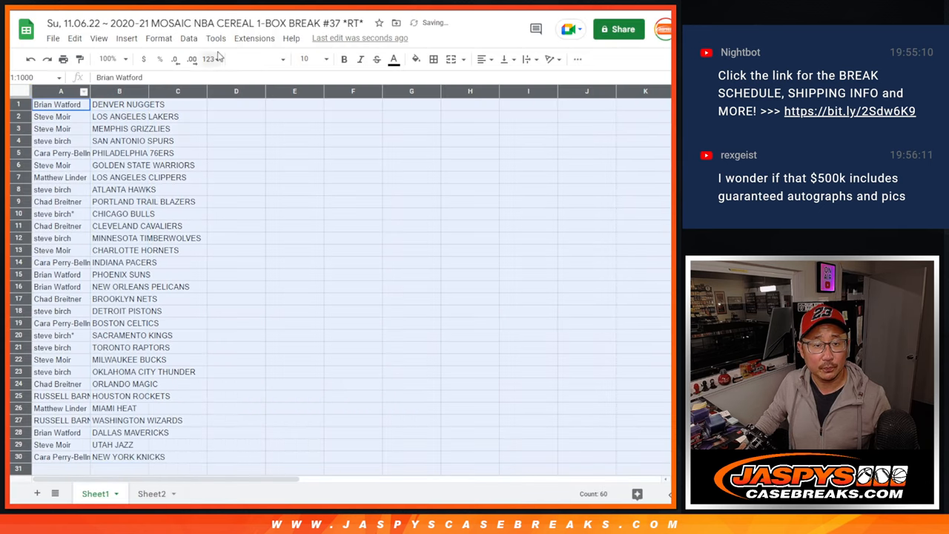
Step: Enlarge the sheet zoom and sort the whole sheet A to Z by the team column B
{"action": "left_click", "coordinate": [304, 59]}
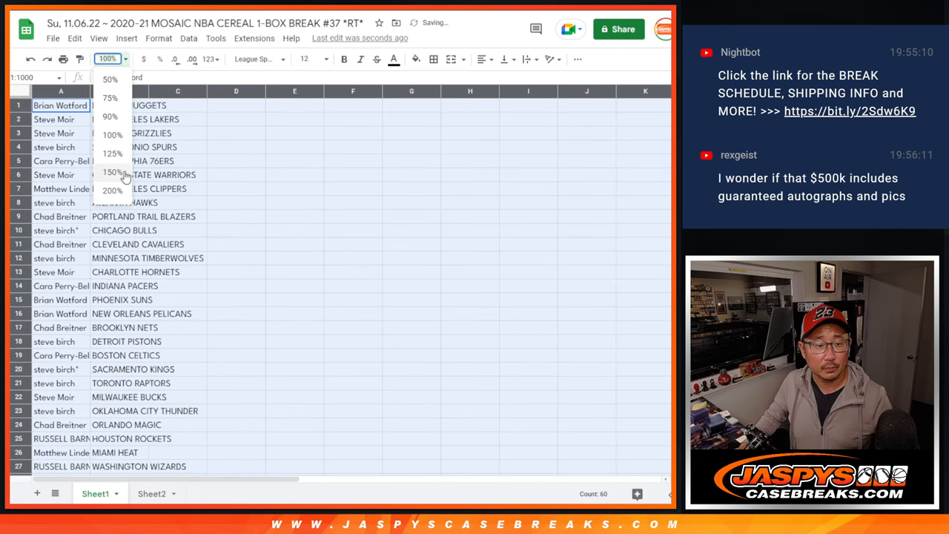
{"action": "left_click", "coordinate": [113, 172]}
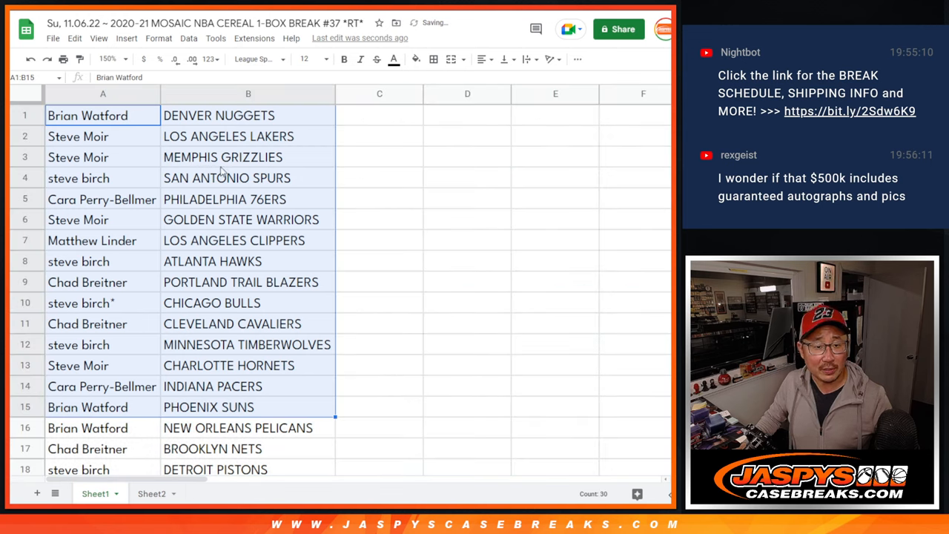
{"action": "scroll", "scroll_direction": "down", "scroll_amount": 3}
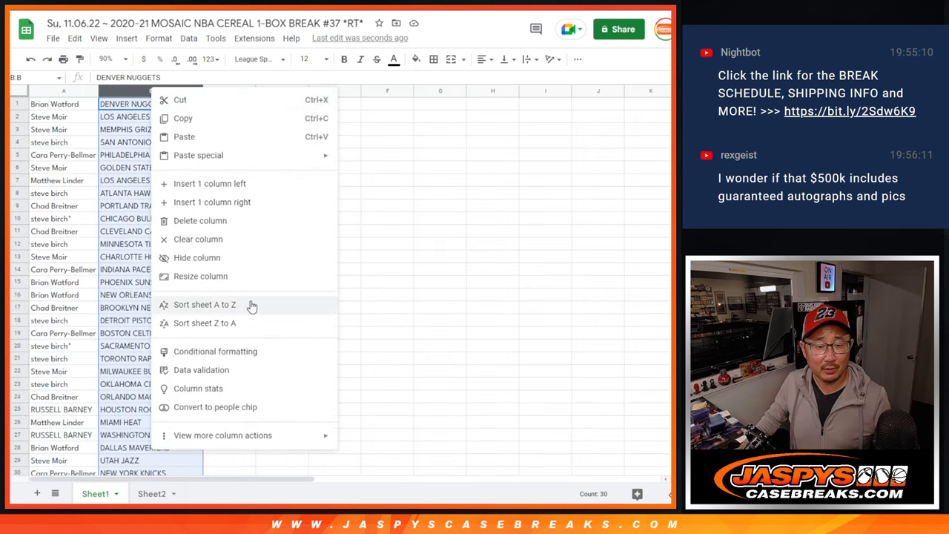
{"action": "left_click", "coordinate": [205, 304]}
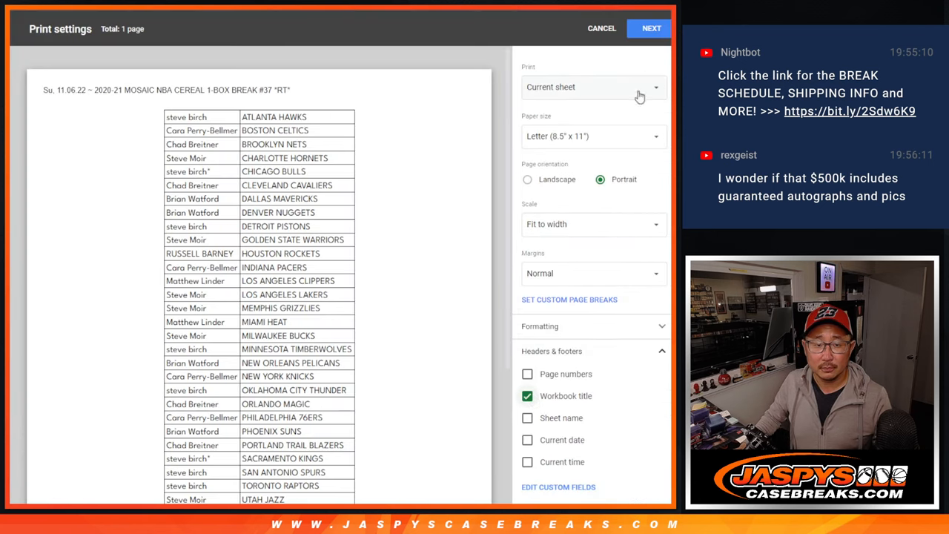
Step: Send the sorted names-and-teams sheet to the printer from the system print dialog
{"action": "left_click", "coordinate": [649, 28]}
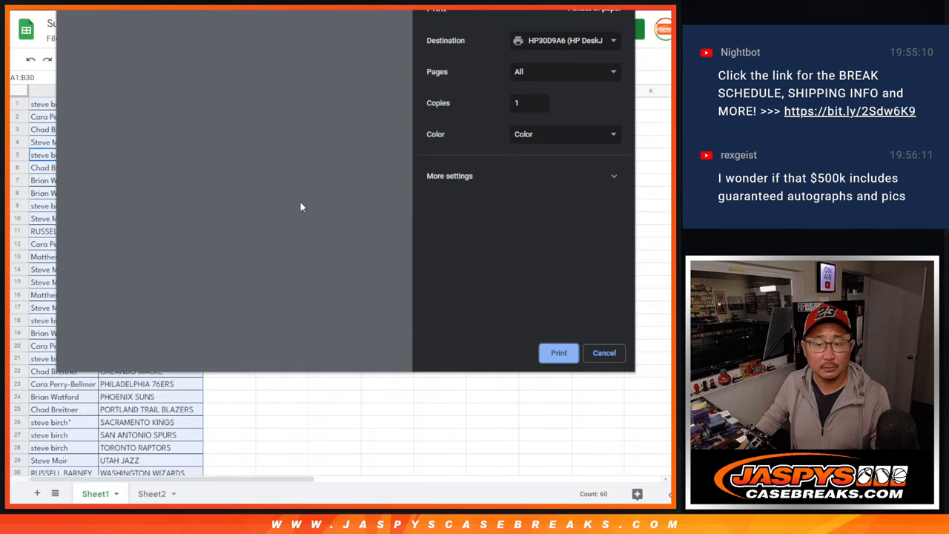
{"action": "left_click", "coordinate": [605, 353]}
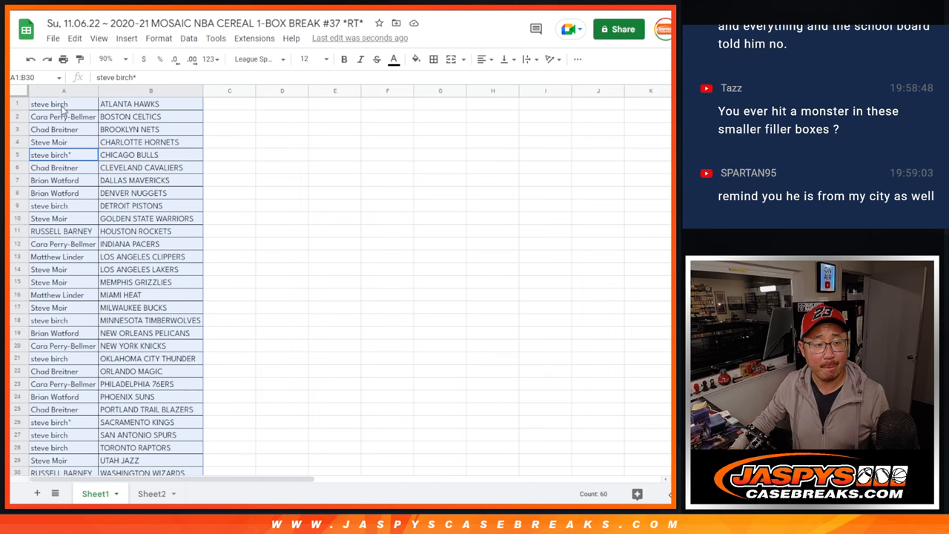
Step: Roll the dice, then shuffle the pasted 30 names repeatedly in List Randomizer
{"action": "scroll", "scroll_direction": "down", "scroll_amount": 3}
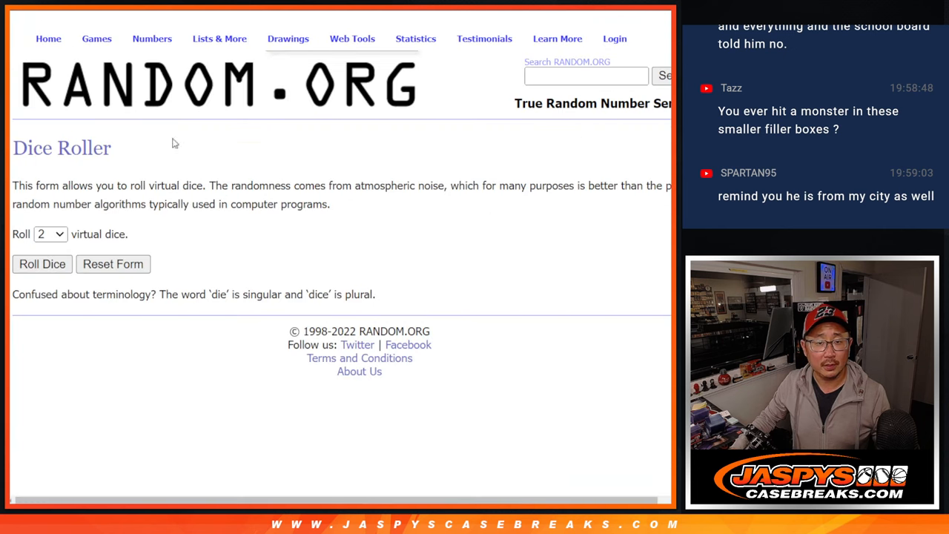
{"action": "left_click", "coordinate": [42, 264]}
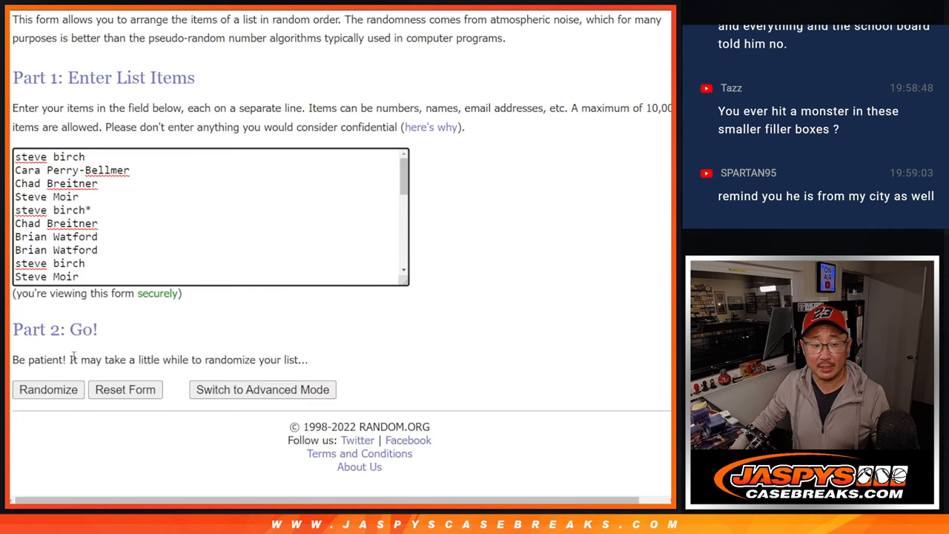
{"action": "left_click", "coordinate": [48, 389]}
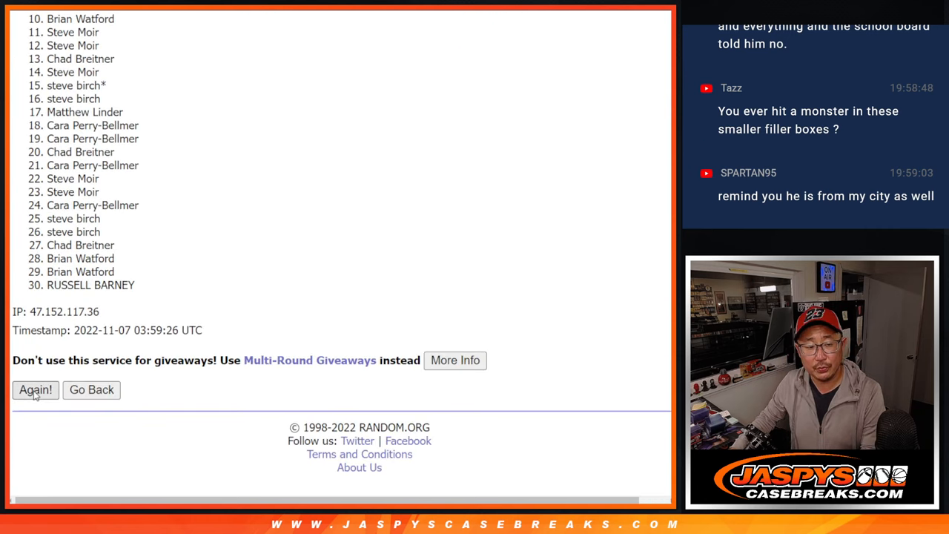
{"action": "left_click", "coordinate": [36, 389]}
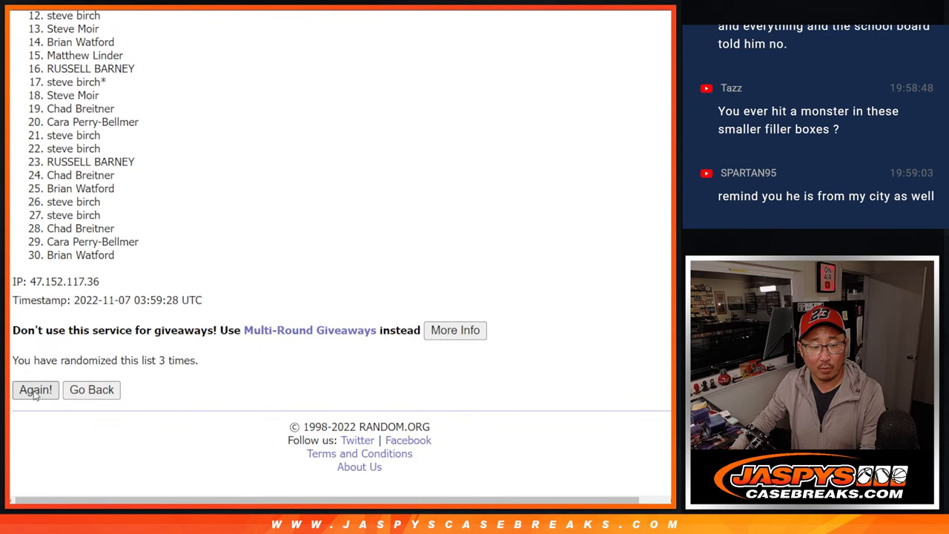
{"action": "left_click", "coordinate": [35, 389]}
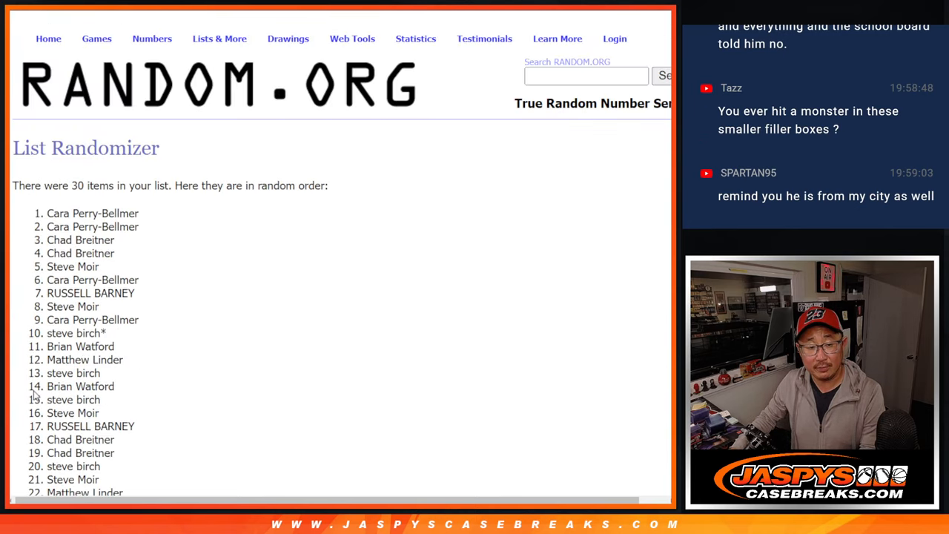
{"action": "scroll", "scroll_direction": "down", "scroll_amount": 3}
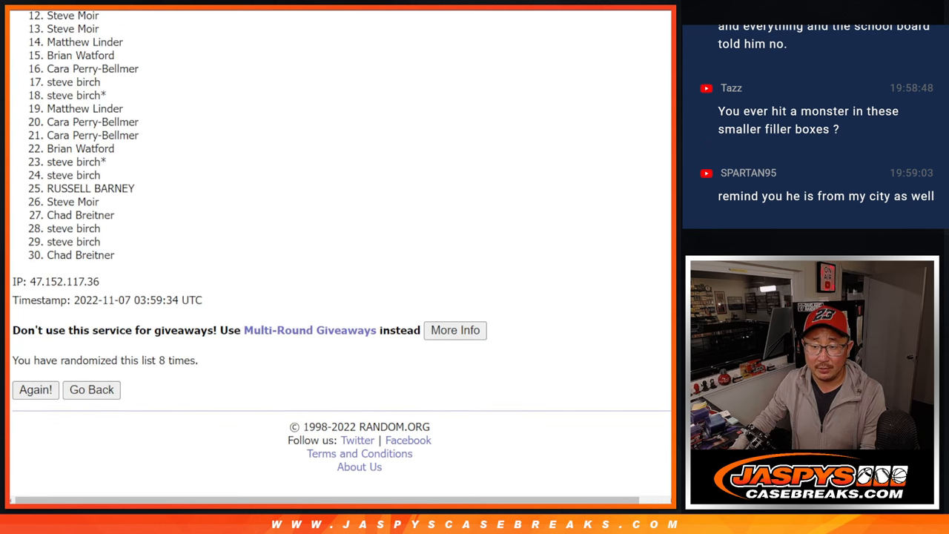
{"action": "scroll", "scroll_direction": "down", "scroll_amount": 3}
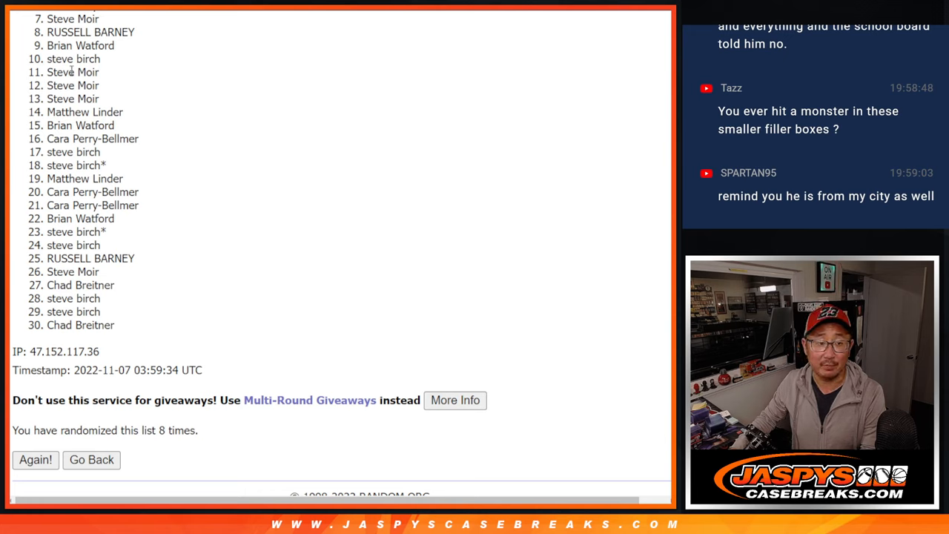
{"action": "mouse_move", "coordinate": [646, 189]}
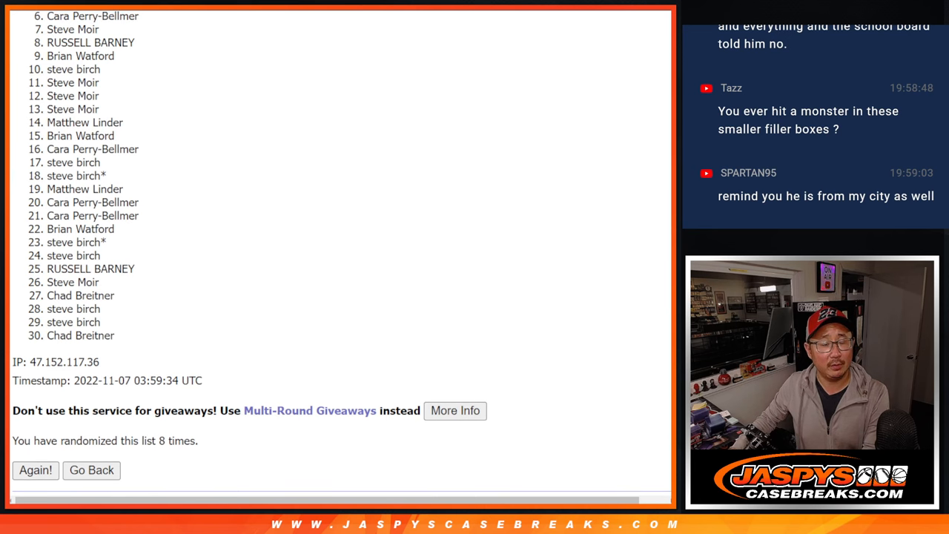
{"action": "scroll", "scroll_direction": "down", "scroll_amount": 3}
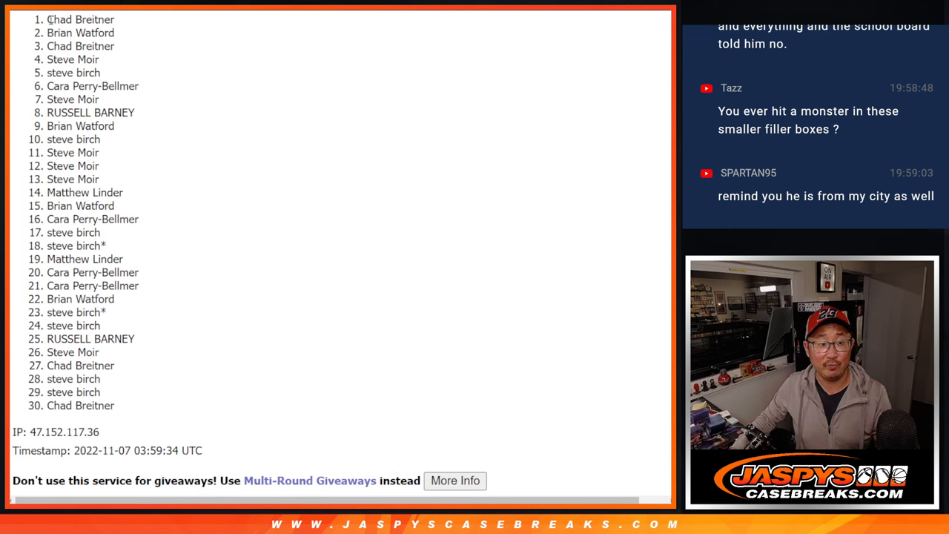
{"action": "left_click_drag", "start_coordinate": [48, 20], "coordinate": [137, 86]}
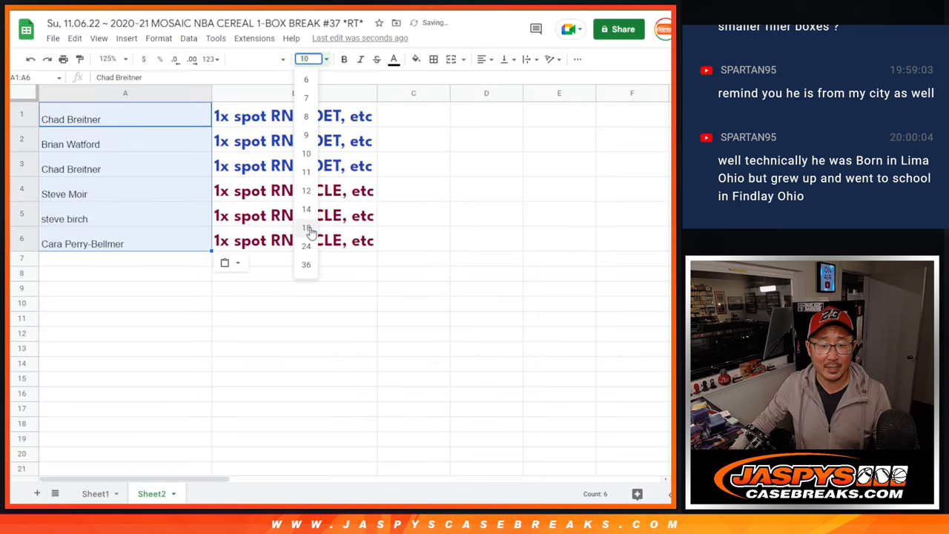
{"action": "left_click", "coordinate": [306, 229]}
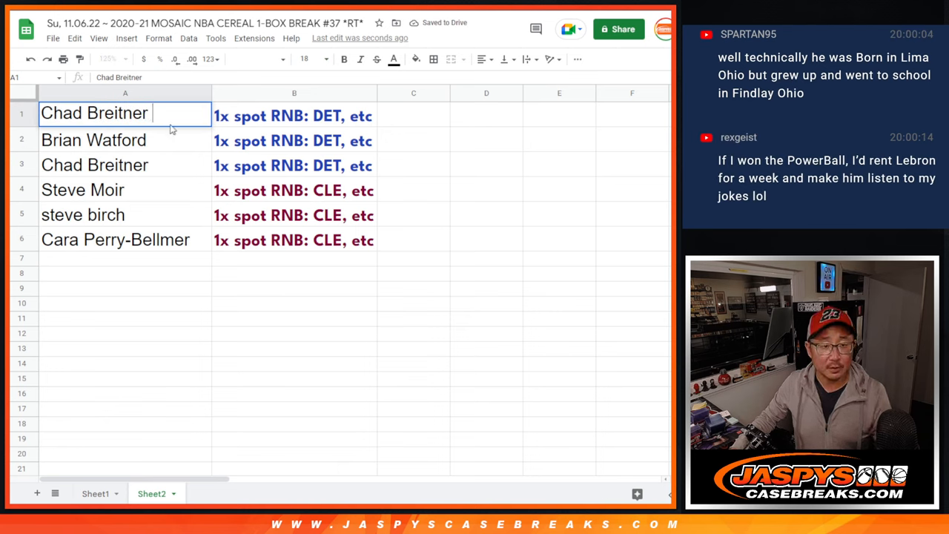
{"action": "type", "text": "/msc"}
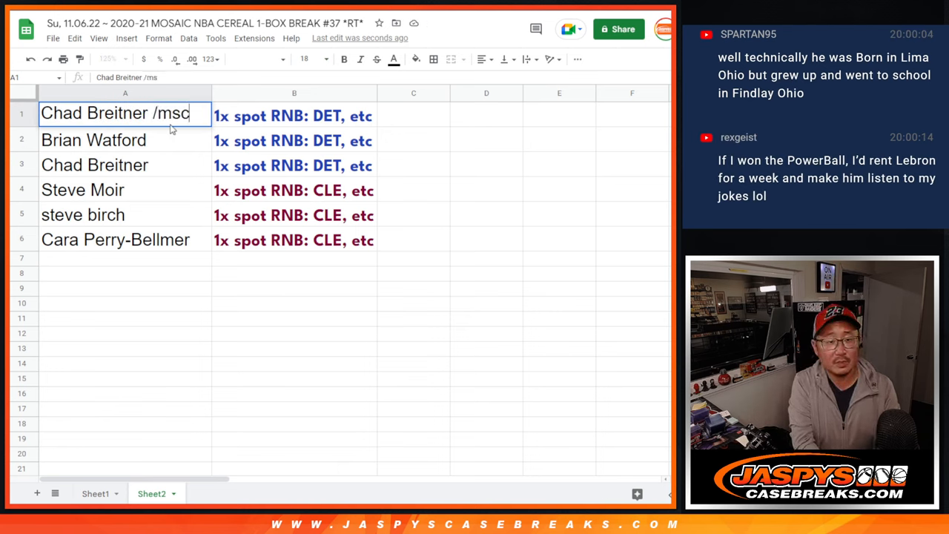
{"action": "type", "text": "crl"}
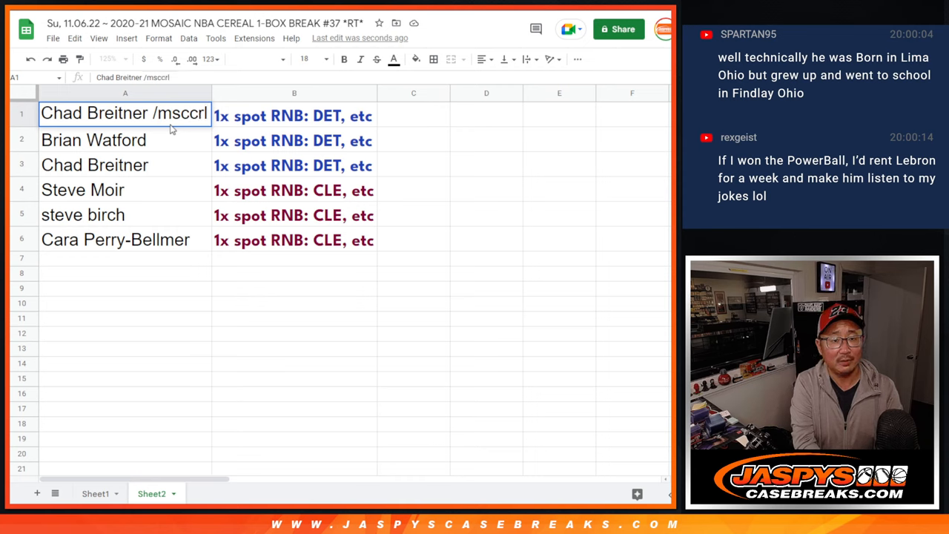